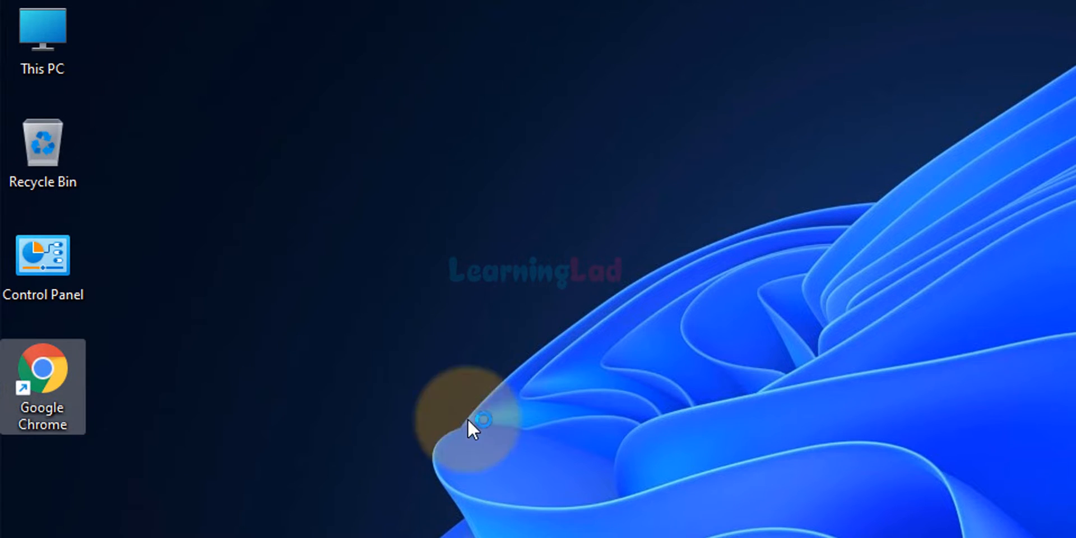
- Launch Chrome from the desktop and navigate to code.visualstudio.com
{"action": "double_click", "coordinate": [43, 386]}
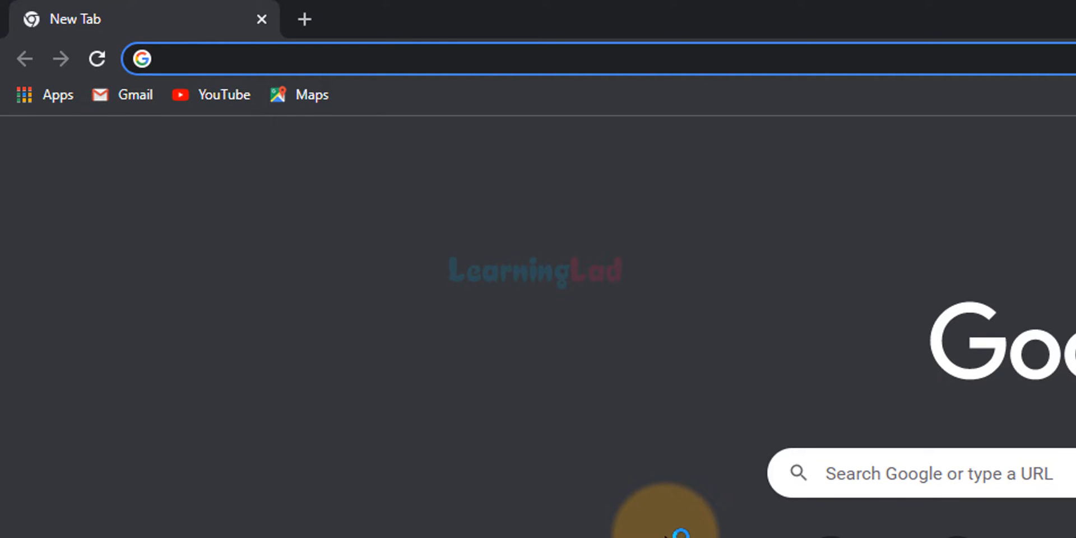
{"action": "type", "text": "c"}
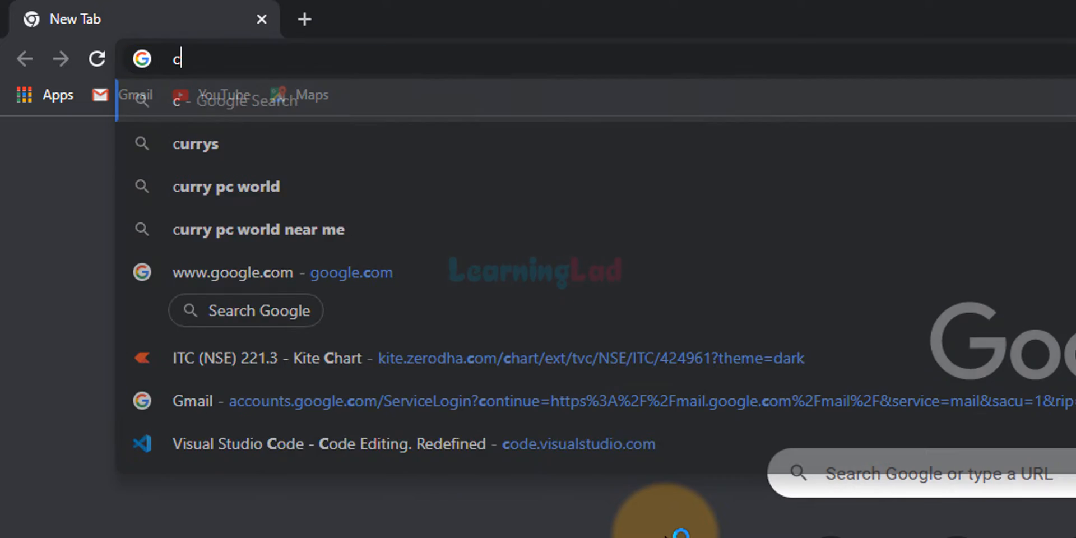
{"action": "type", "text": "ode.vi"}
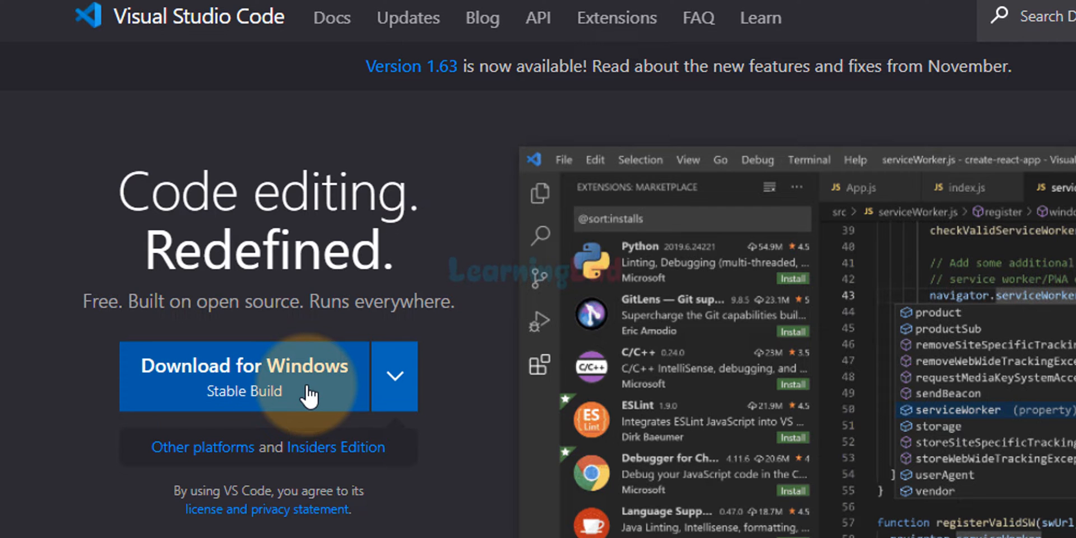
{"action": "scroll", "scroll_direction": "down", "scroll_amount": 3}
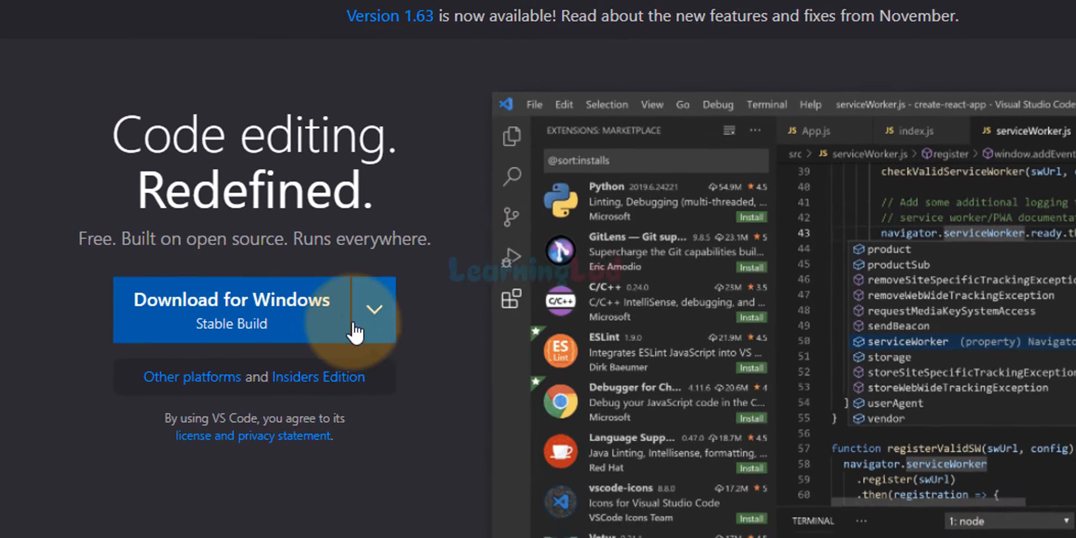
{"action": "left_click", "coordinate": [375, 310]}
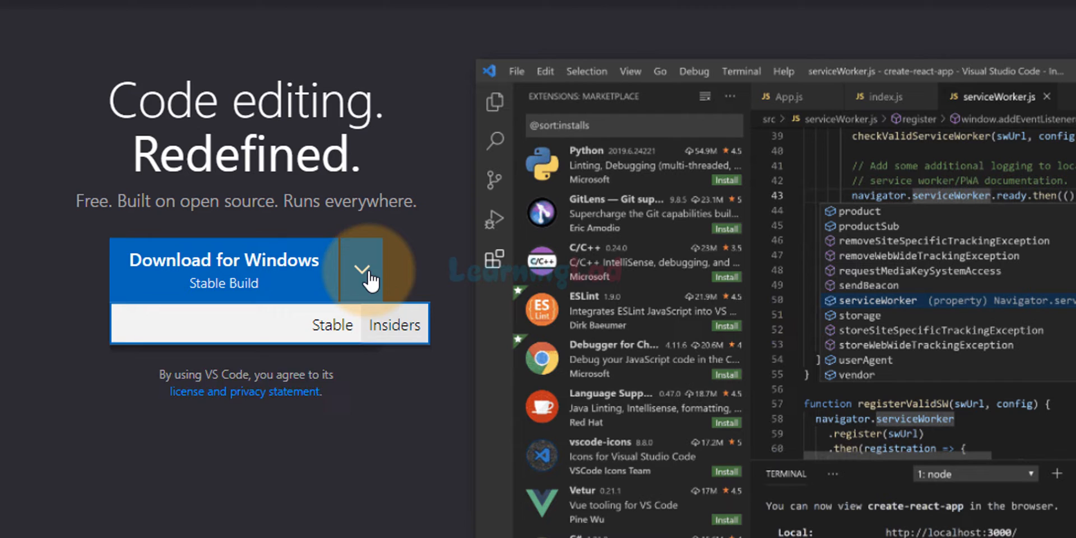
{"action": "left_click", "coordinate": [362, 269]}
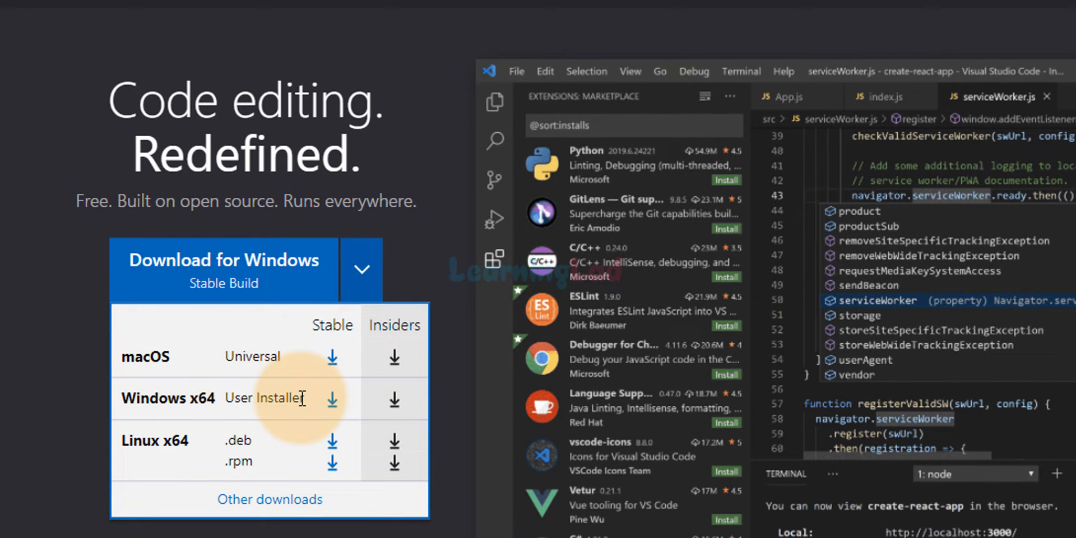
{"action": "mouse_move", "coordinate": [306, 449]}
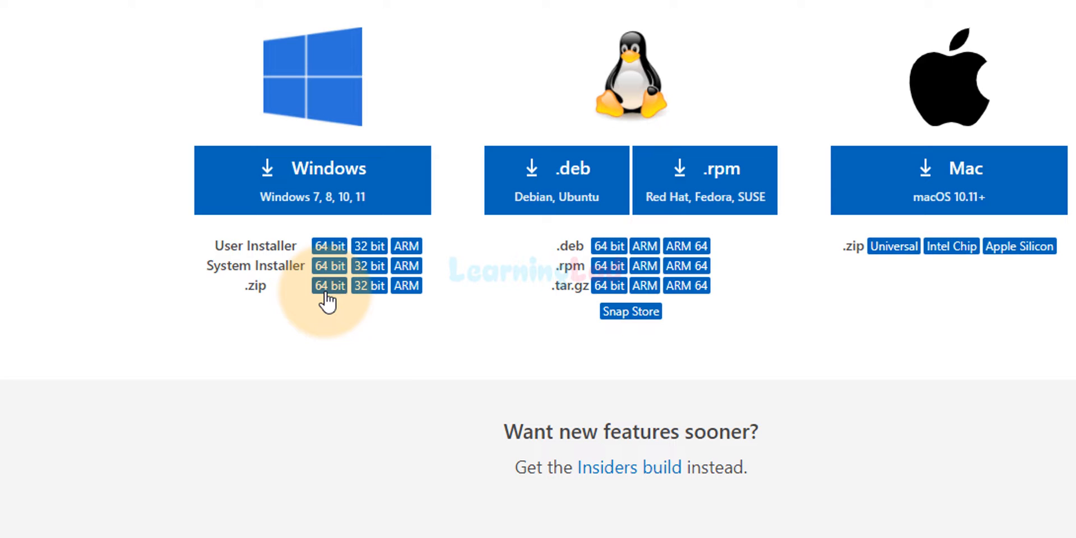
{"action": "mouse_move", "coordinate": [360, 429]}
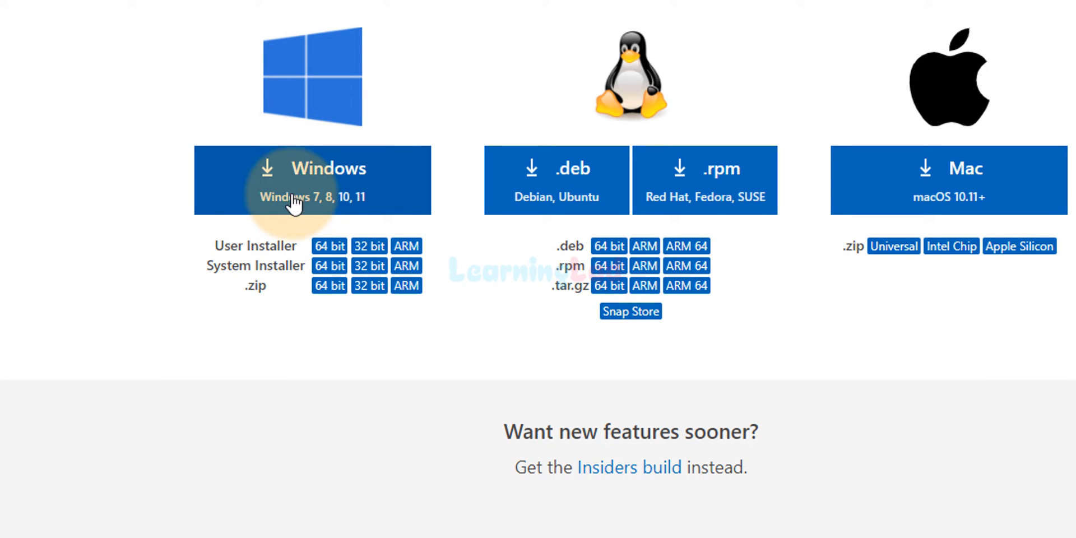
{"action": "mouse_move", "coordinate": [278, 282]}
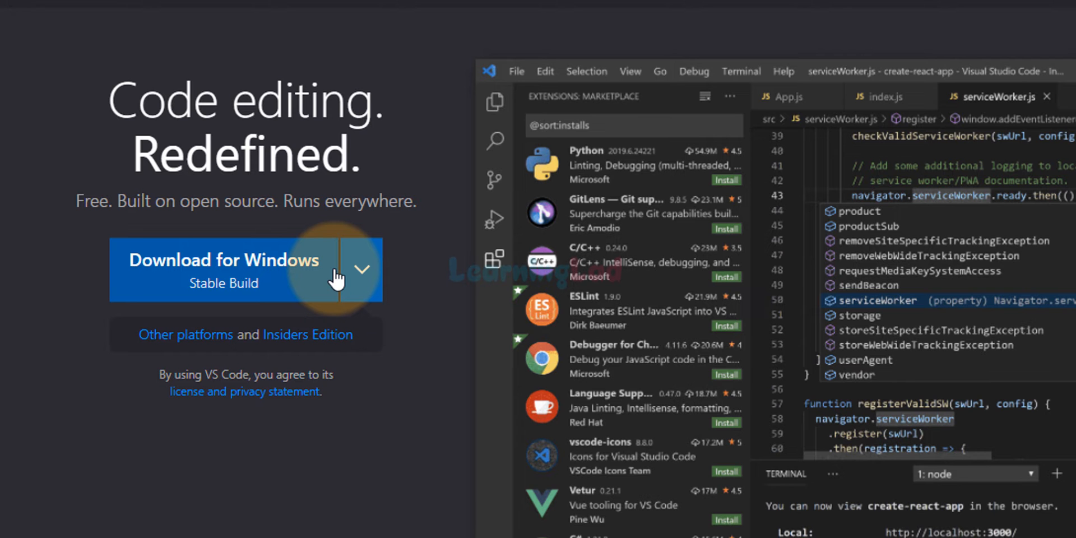
- Download the stable Windows installer and reveal VSCodeSetup-x64-1.63.0.exe in its folder
{"action": "left_click", "coordinate": [223, 269]}
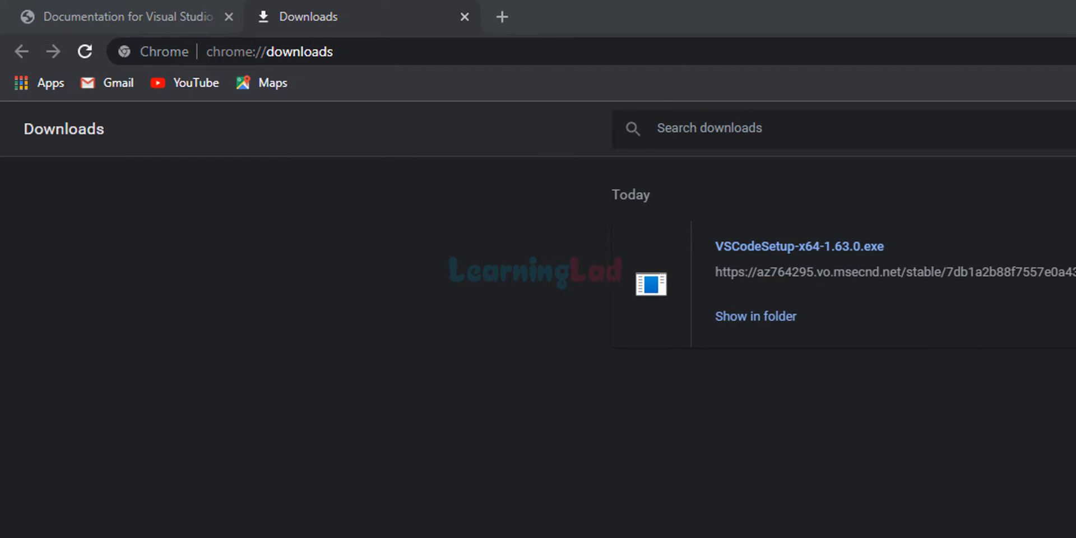
{"action": "left_click", "coordinate": [754, 316]}
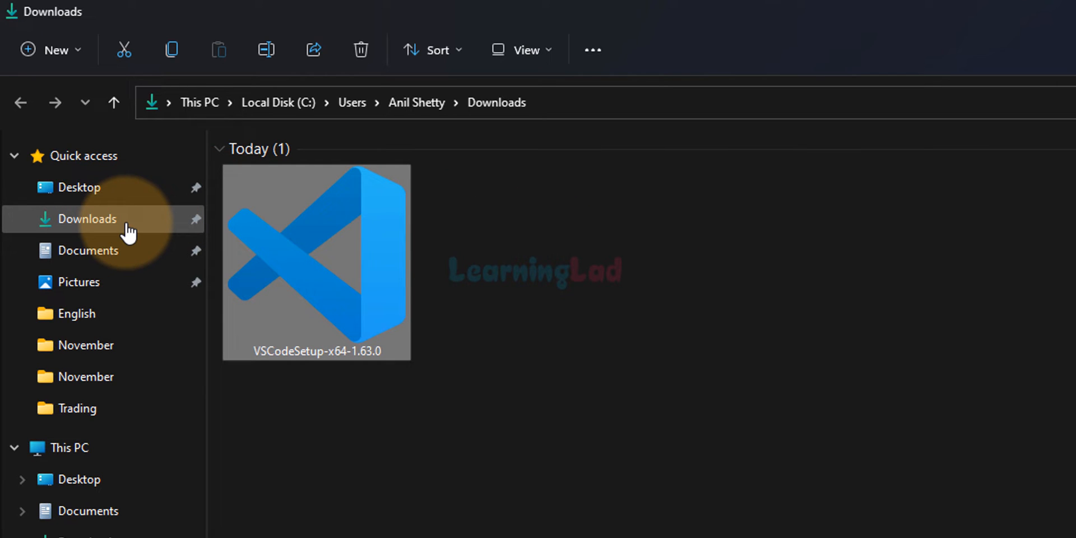
{"action": "mouse_move", "coordinate": [862, 369]}
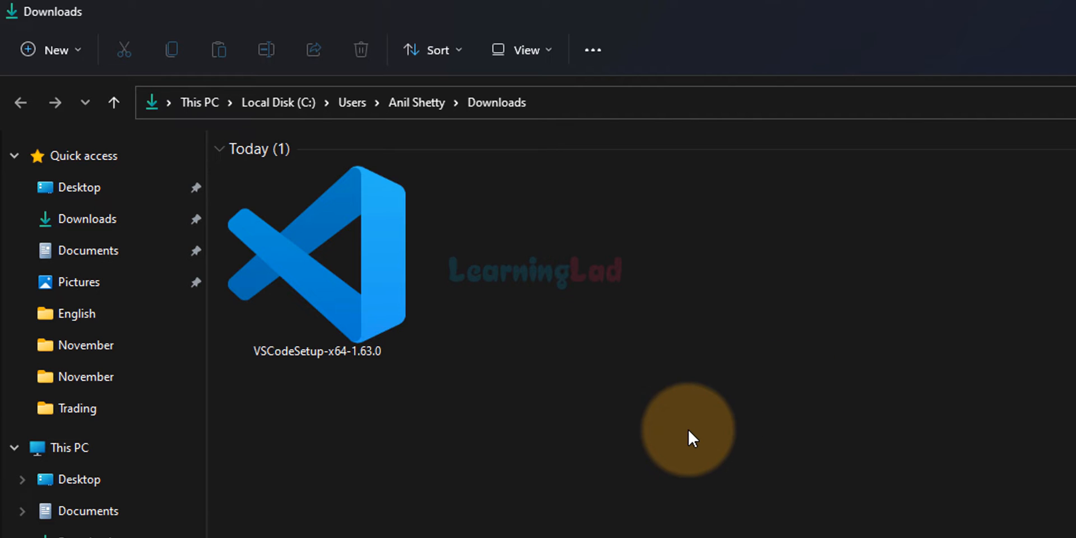
- Run VSCodeSetup-x64-1.63.0 from the Downloads folder to reach the License Agreement
{"action": "left_click", "coordinate": [316, 261]}
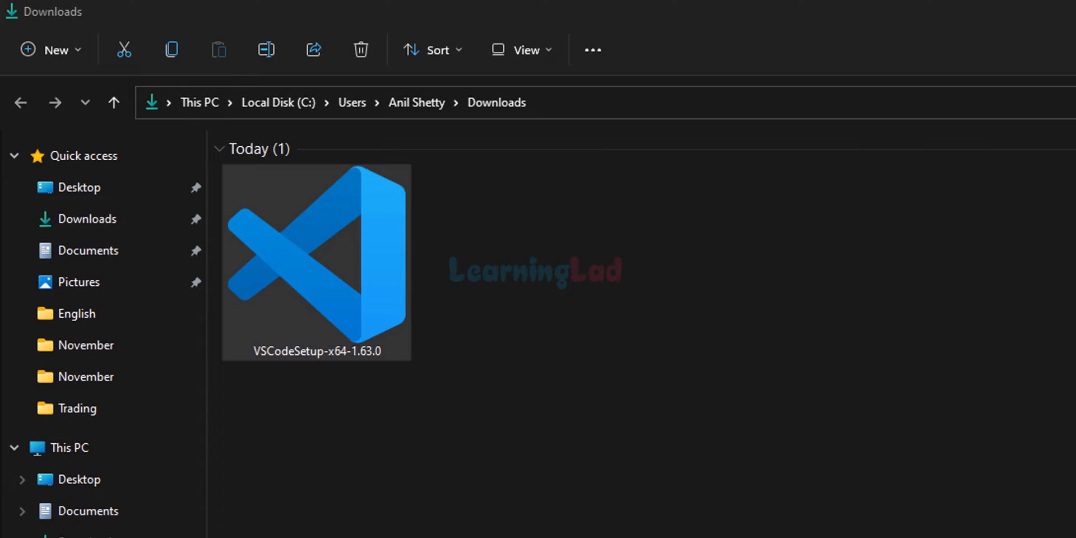
{"action": "double_click", "coordinate": [316, 261]}
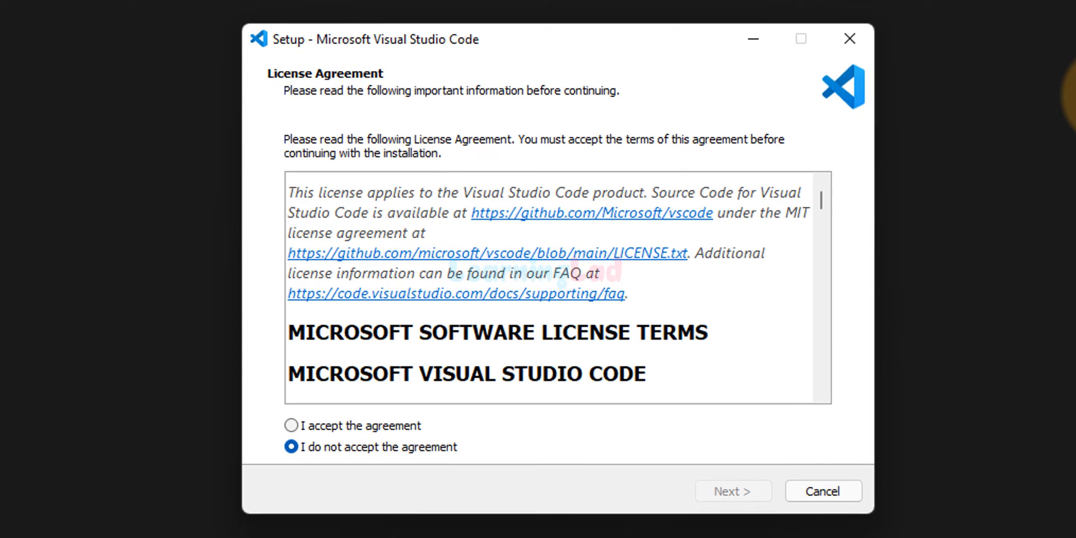
- Accept the license and keep the default install and Start Menu folders
{"action": "left_click", "coordinate": [292, 424]}
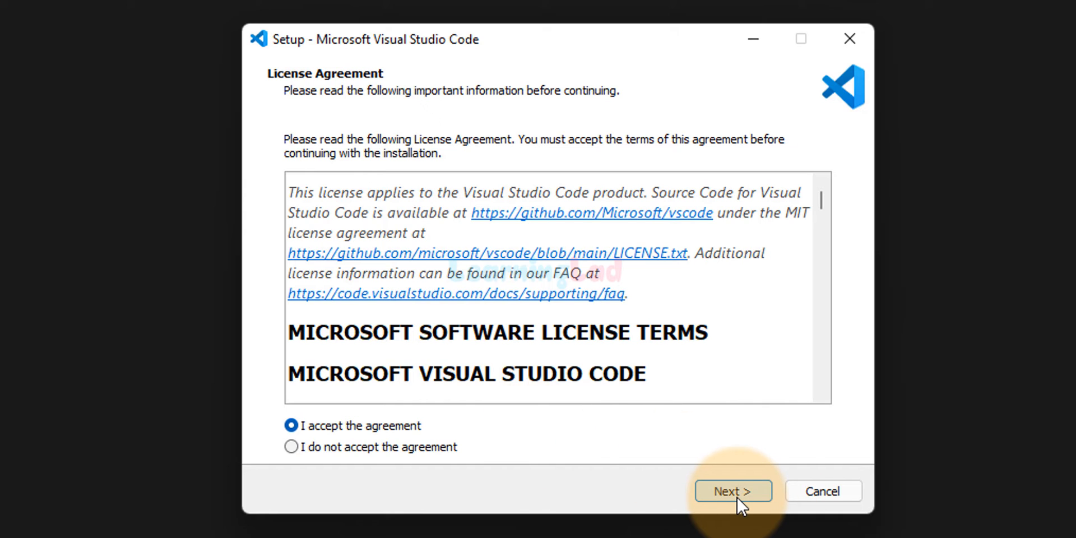
{"action": "left_click", "coordinate": [732, 491]}
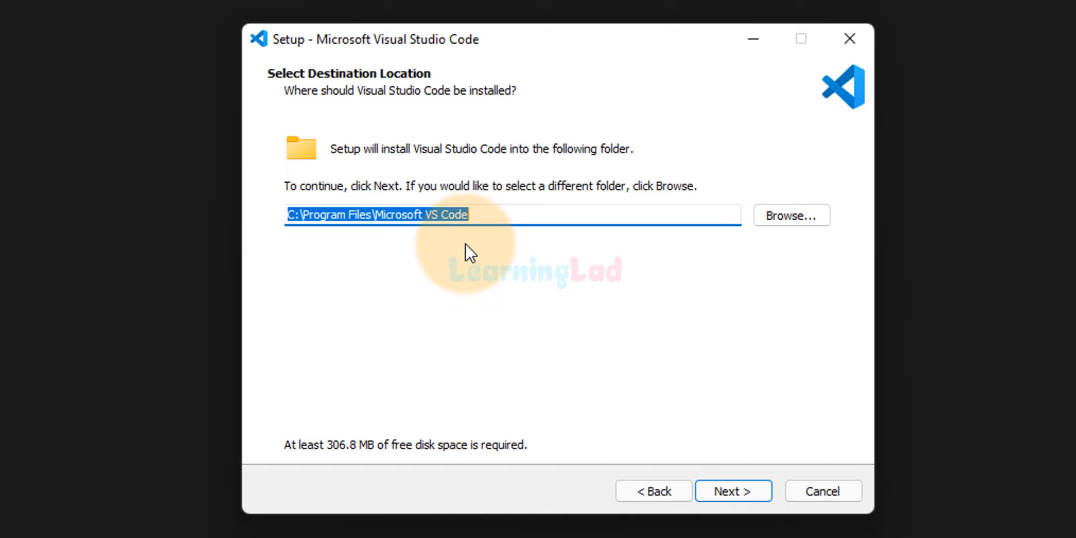
{"action": "mouse_move", "coordinate": [534, 293]}
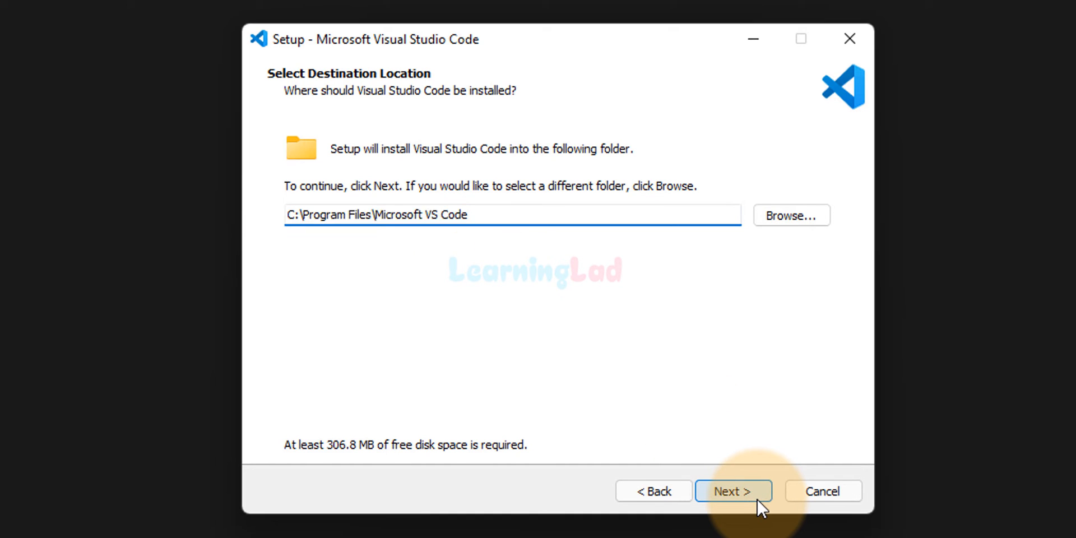
{"action": "left_click", "coordinate": [731, 490]}
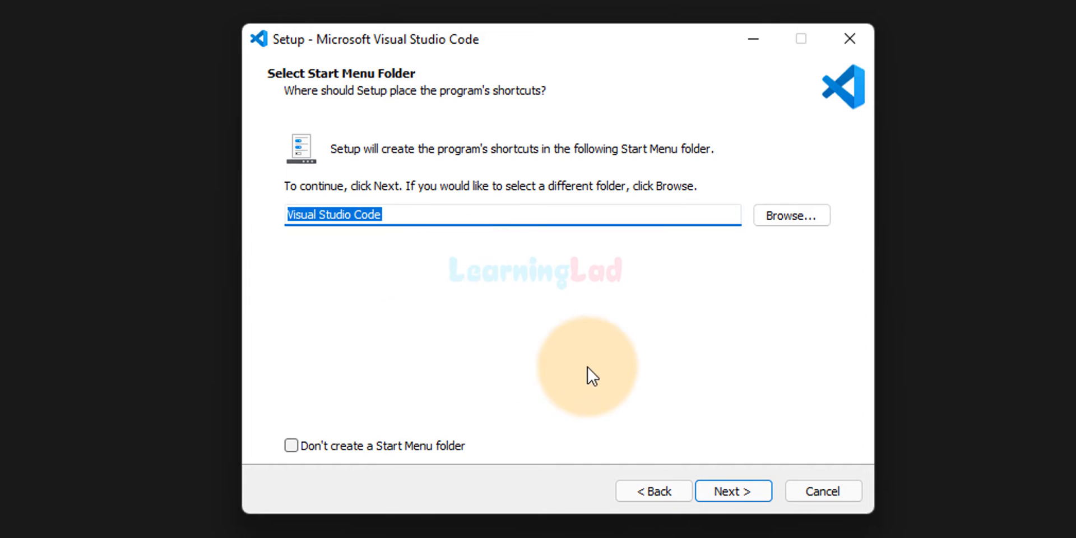
{"action": "mouse_move", "coordinate": [776, 466]}
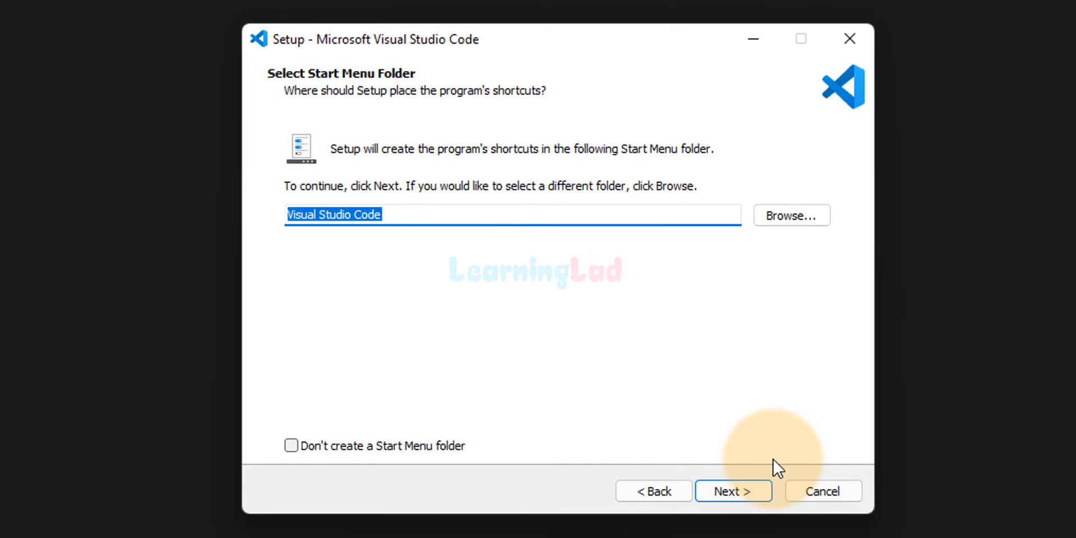
{"action": "left_click", "coordinate": [733, 491]}
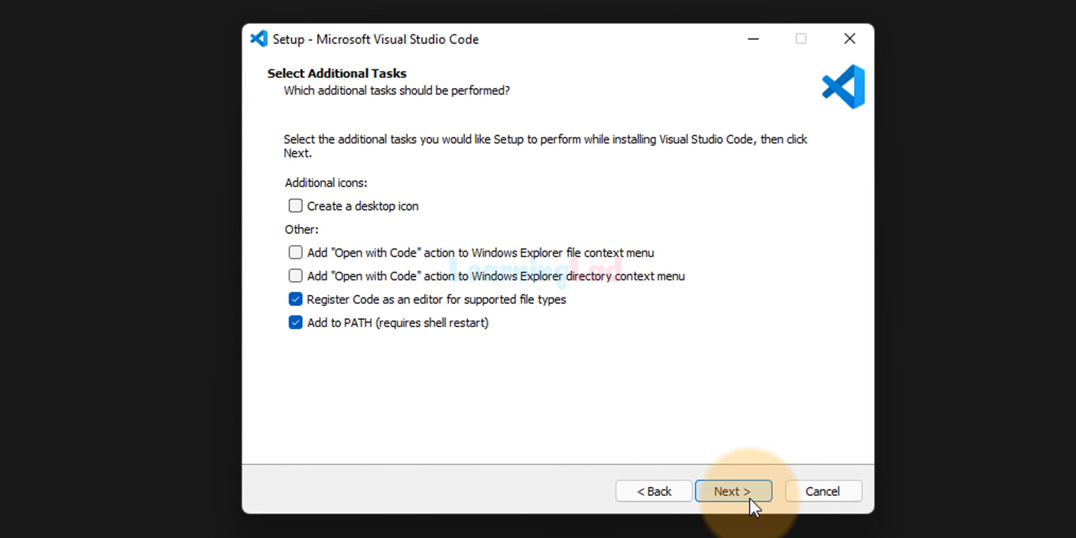
{"action": "mouse_move", "coordinate": [295, 206]}
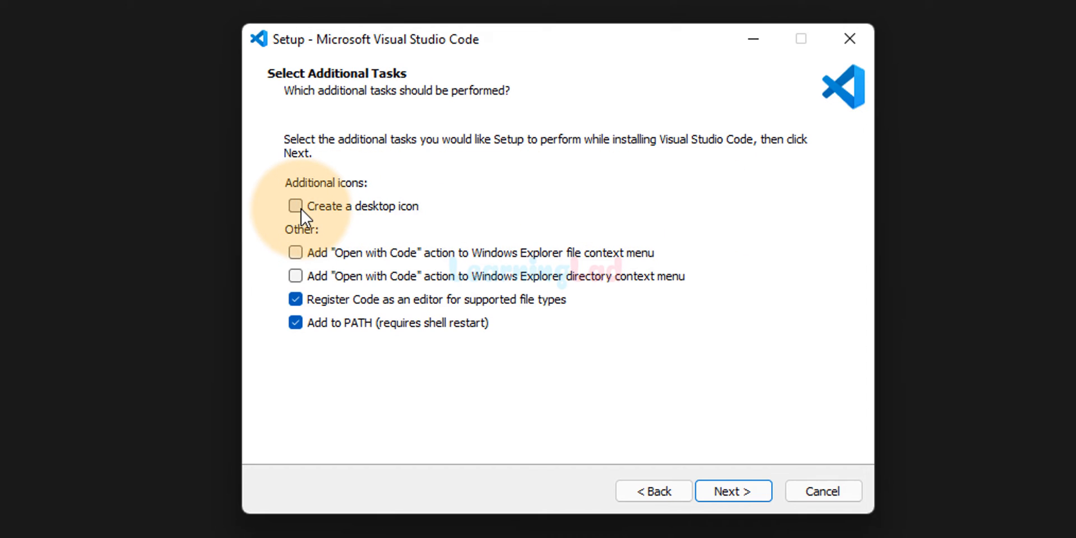
- Enable the desktop icon with the other additional tasks and install Visual Studio Code
{"action": "left_click", "coordinate": [295, 206]}
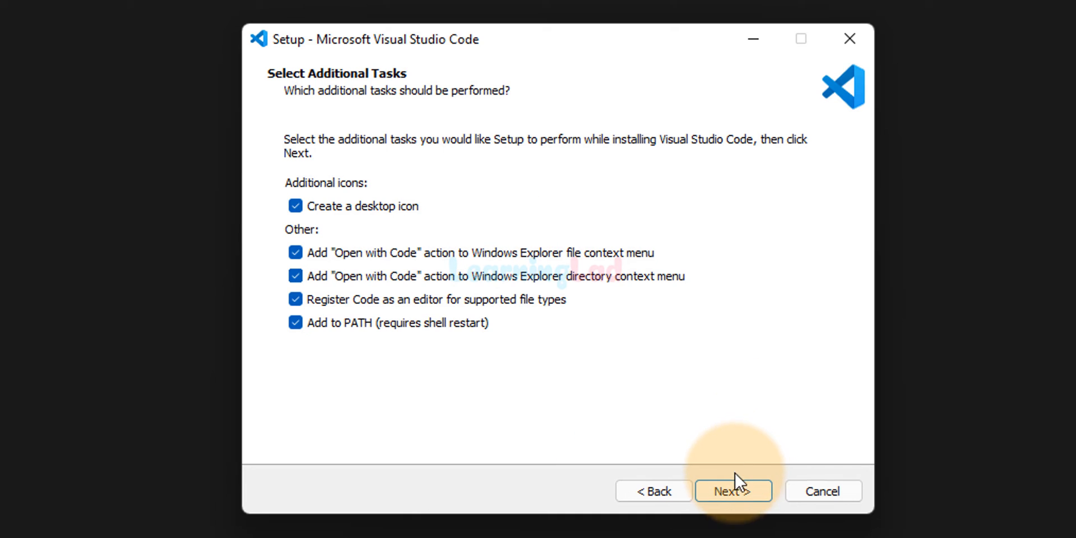
{"action": "left_click", "coordinate": [732, 491]}
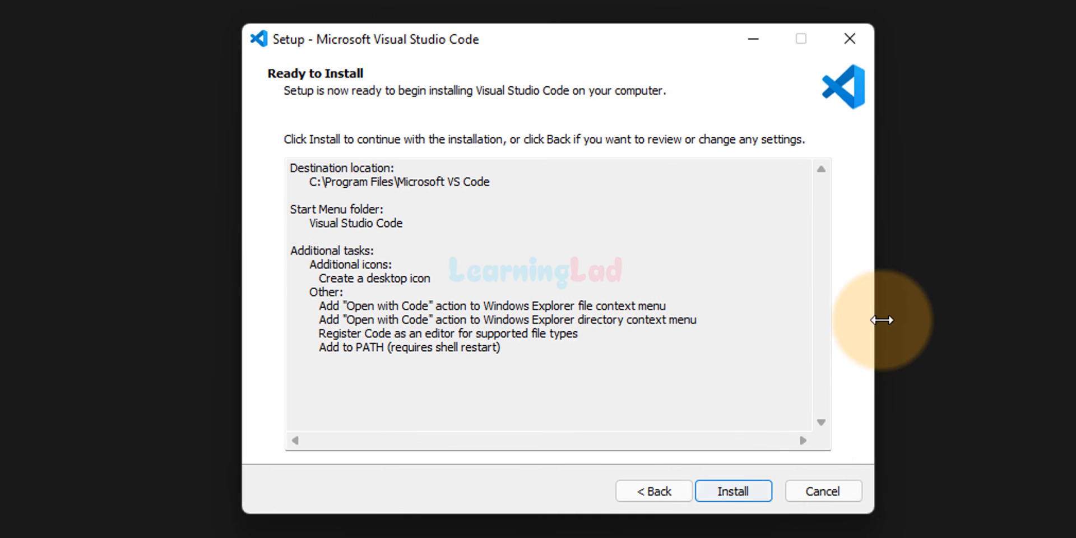
{"action": "left_click", "coordinate": [732, 491]}
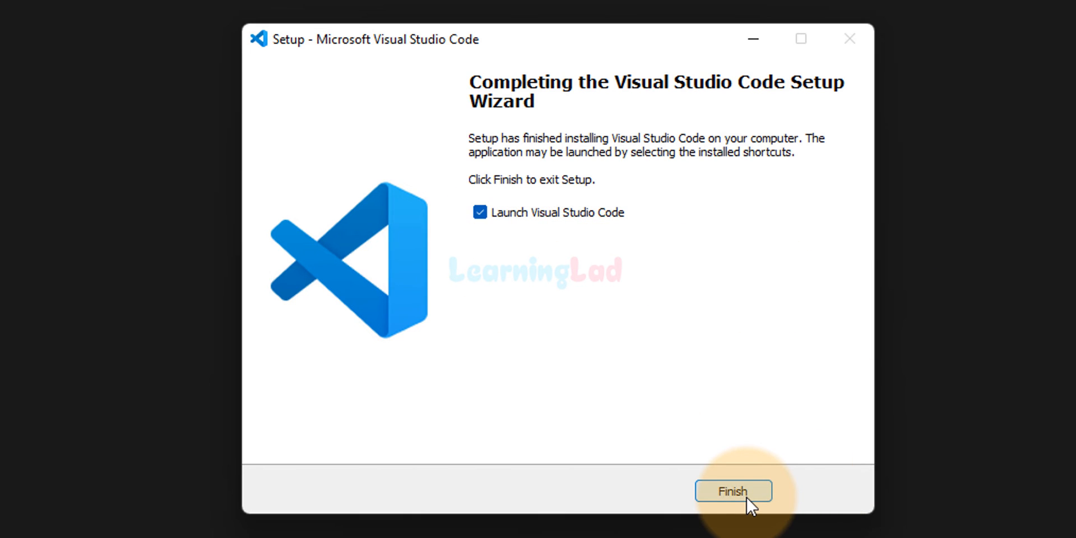
- Finish setup, launch Visual Studio Code maximised and choose the Dark theme
{"action": "left_click", "coordinate": [732, 491]}
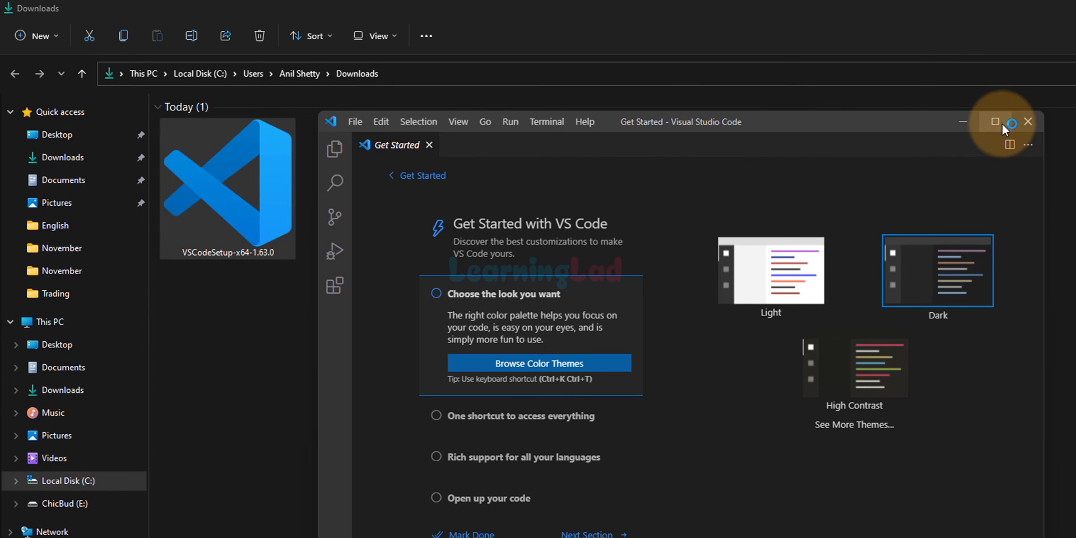
{"action": "left_click", "coordinate": [994, 121]}
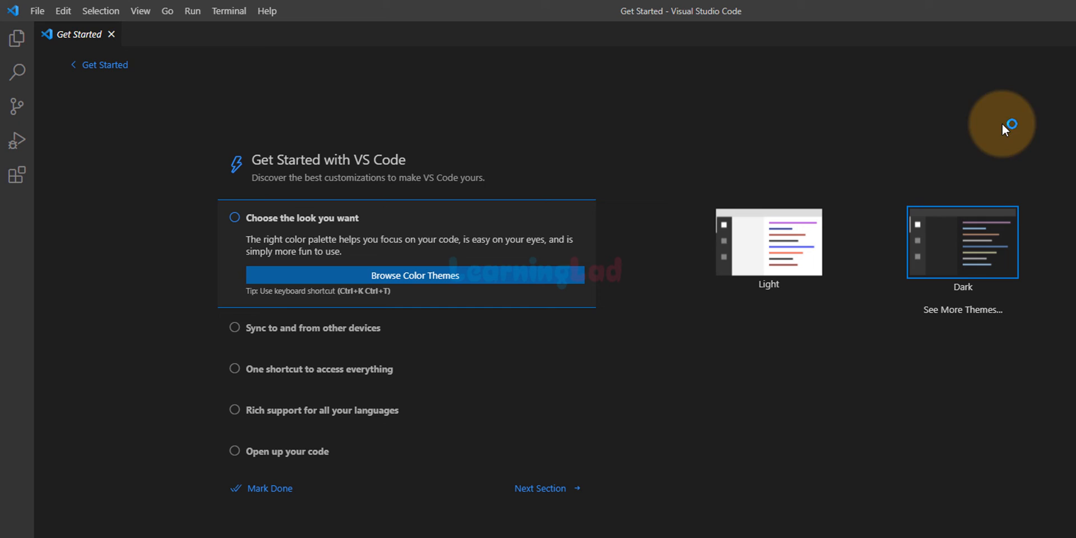
{"action": "mouse_move", "coordinate": [892, 467]}
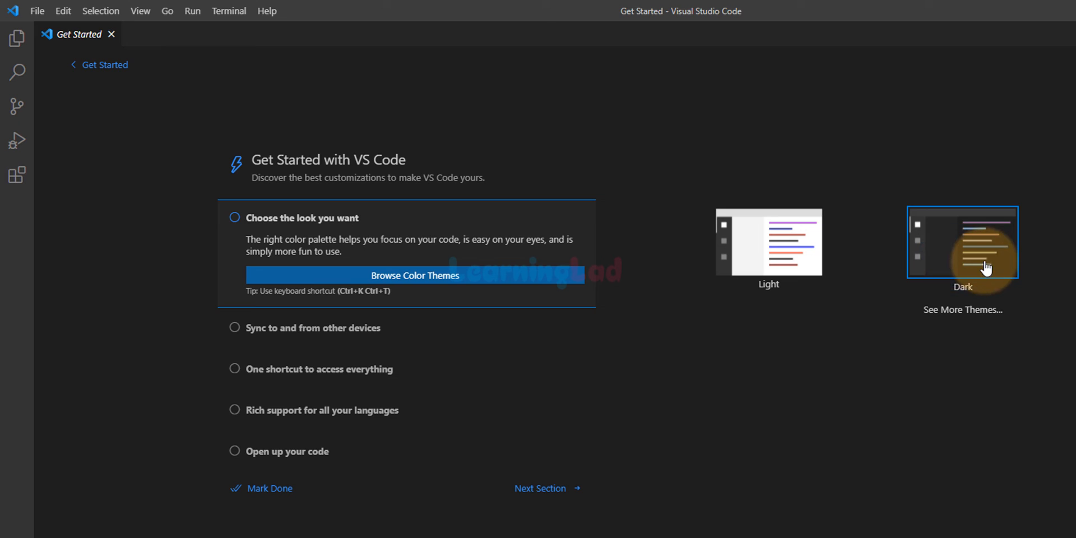
{"action": "left_click", "coordinate": [962, 243]}
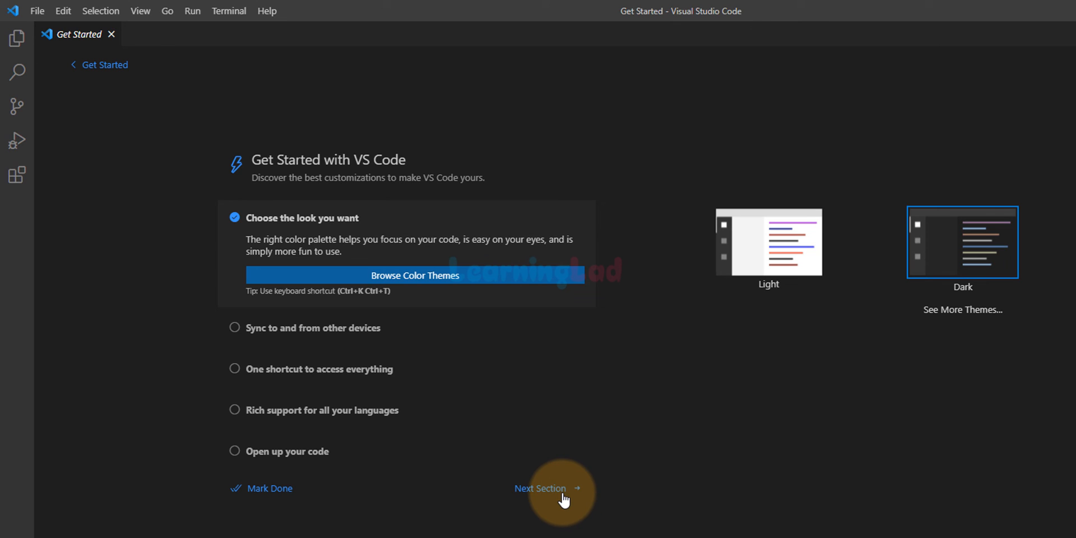
- Advance through two walkthrough sections and mark the walkthrough done
{"action": "left_click", "coordinate": [544, 487]}
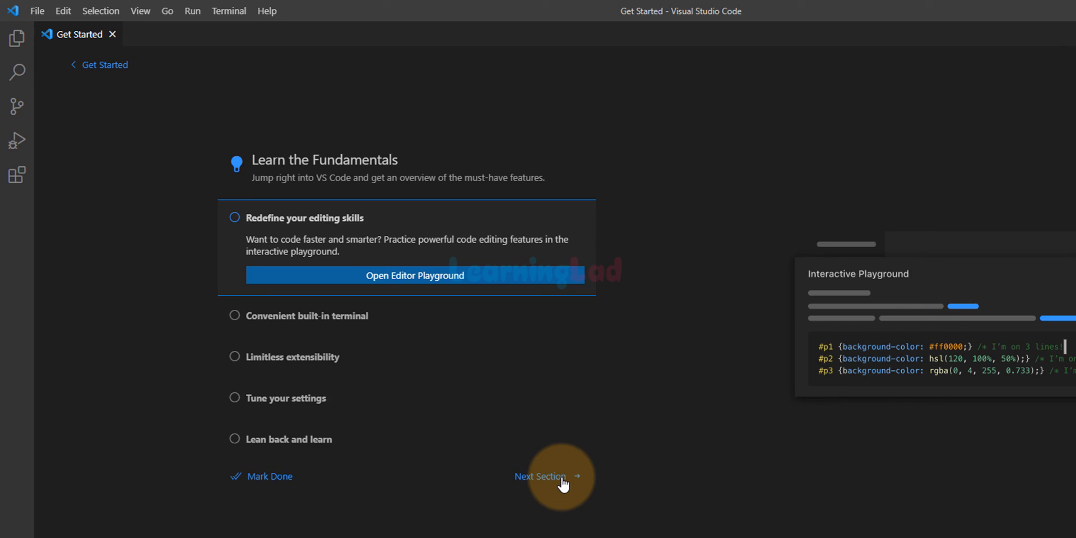
{"action": "left_click", "coordinate": [541, 476]}
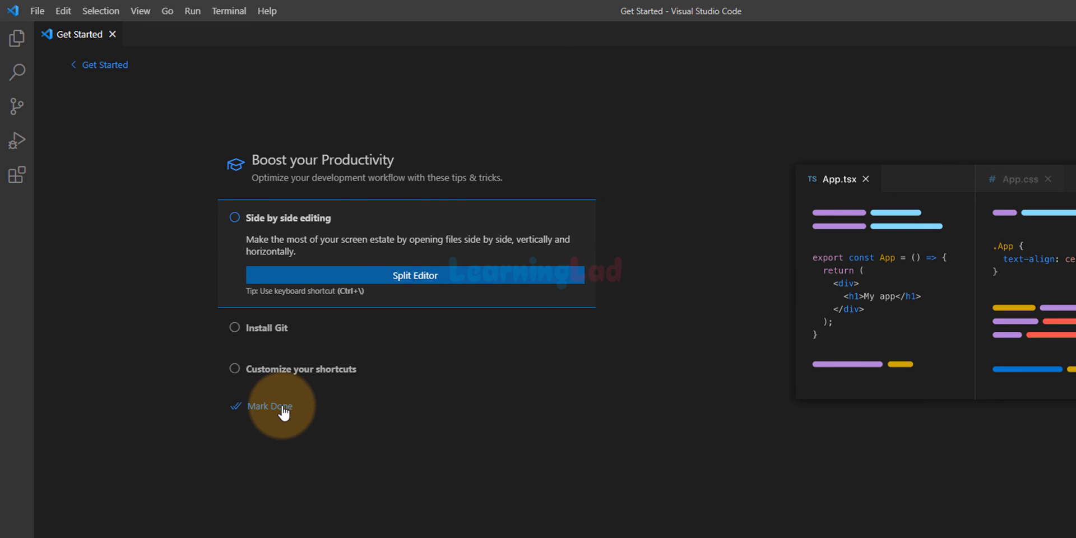
{"action": "left_click", "coordinate": [268, 406]}
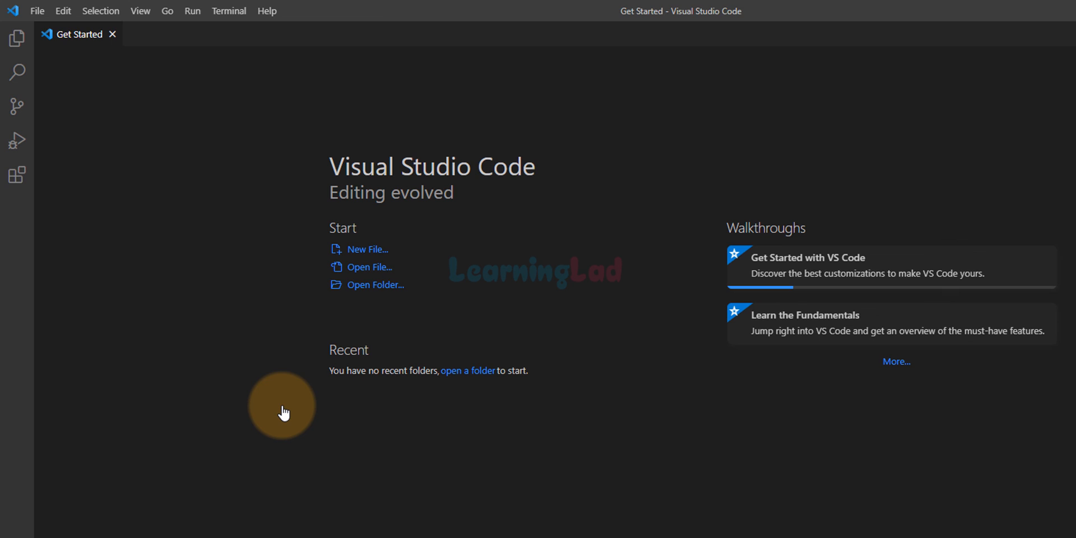